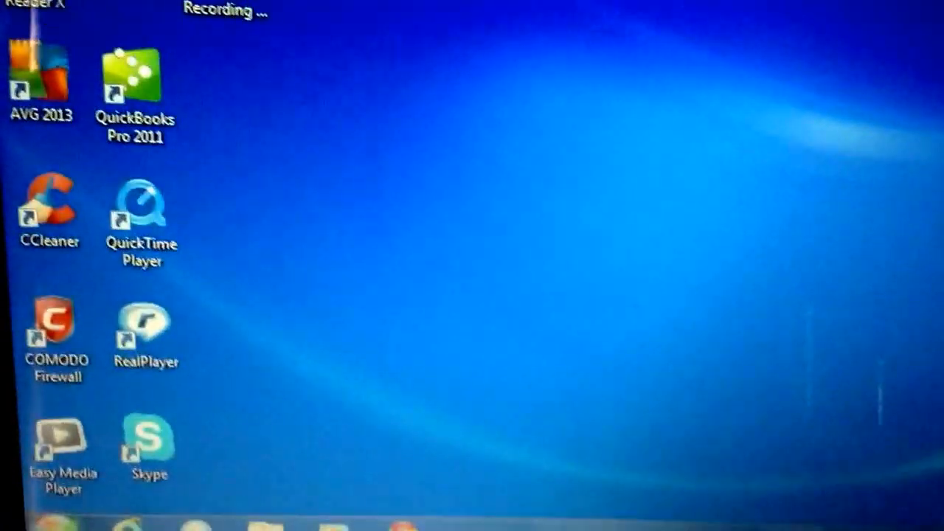
Open the Windows Start menu from the desktop.
click(30, 520)
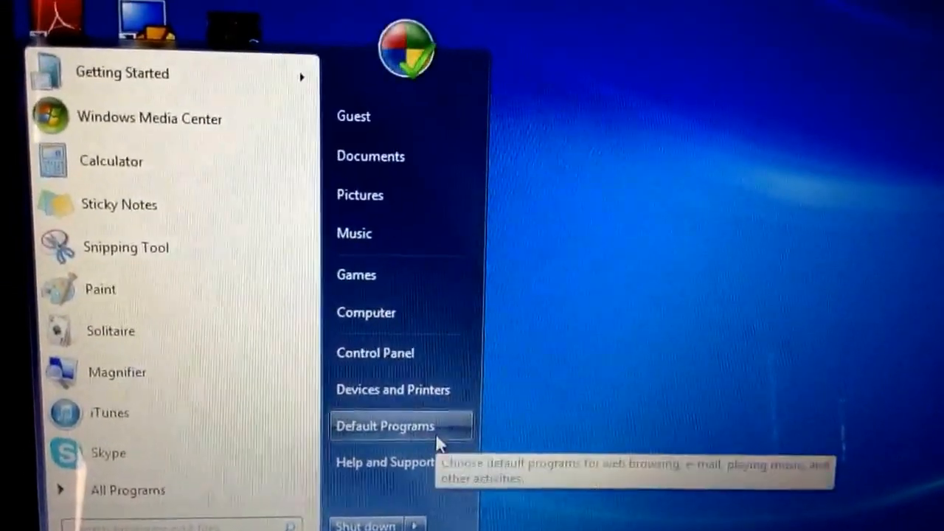
Go to Default Programs and open 'Set your default programs'.
click(384, 426)
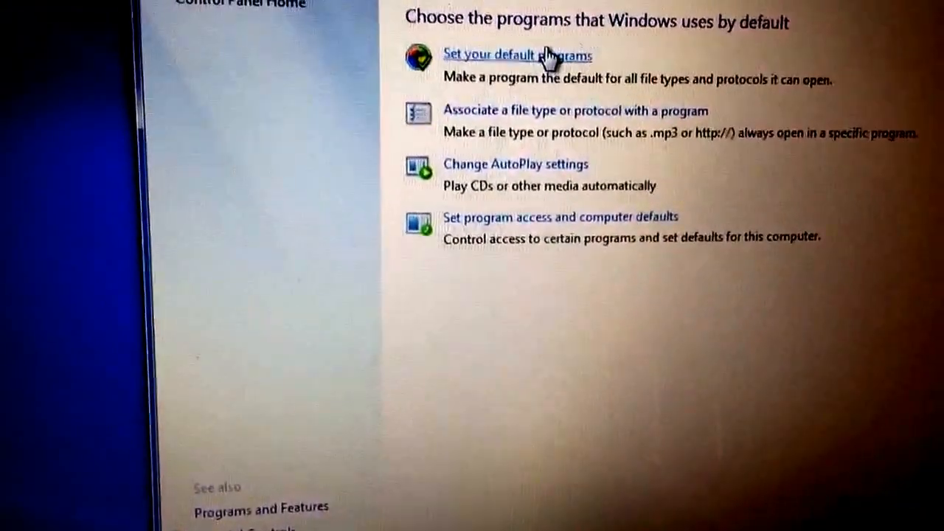
click(517, 55)
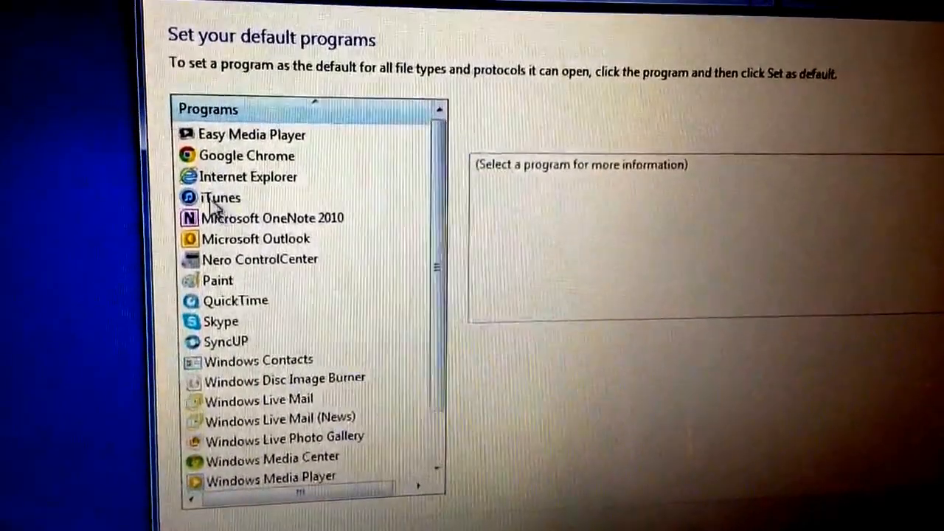
Select Windows Media Player in the Programs list, showing 15 of 50 defaults.
click(219, 198)
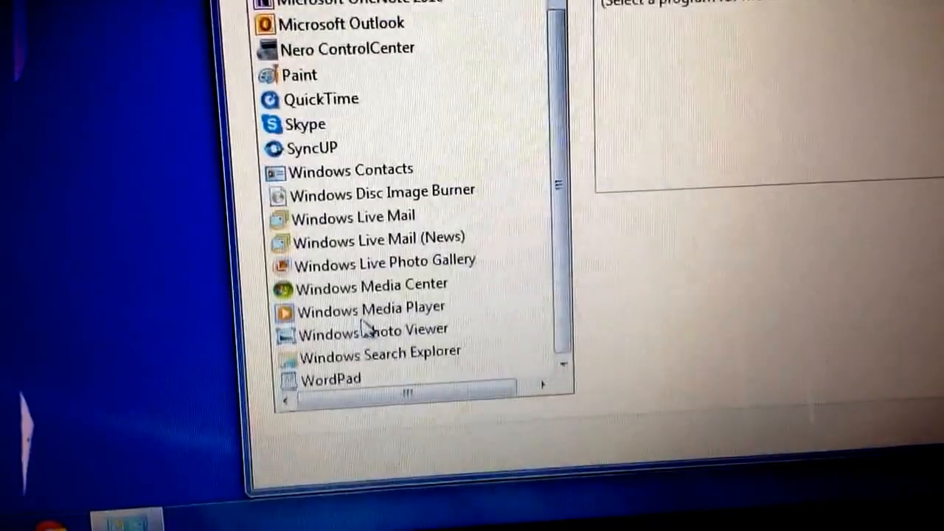
click(373, 308)
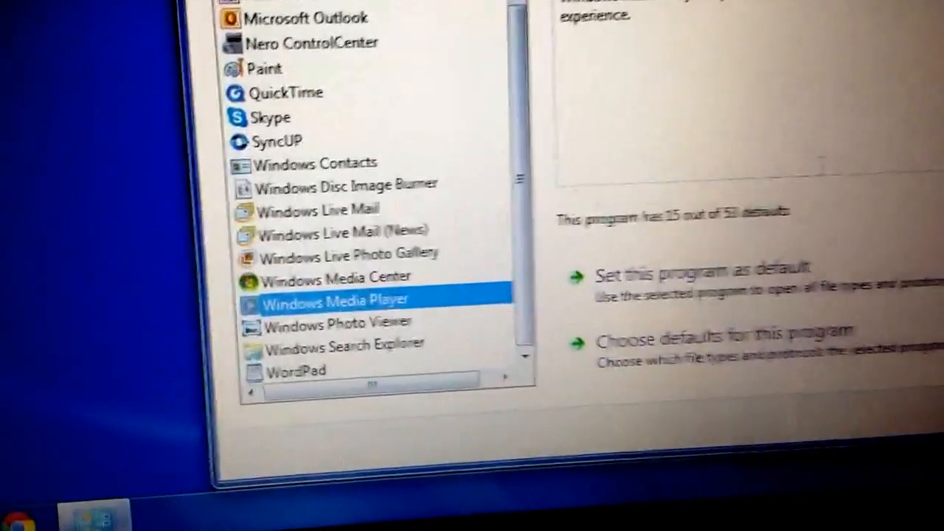